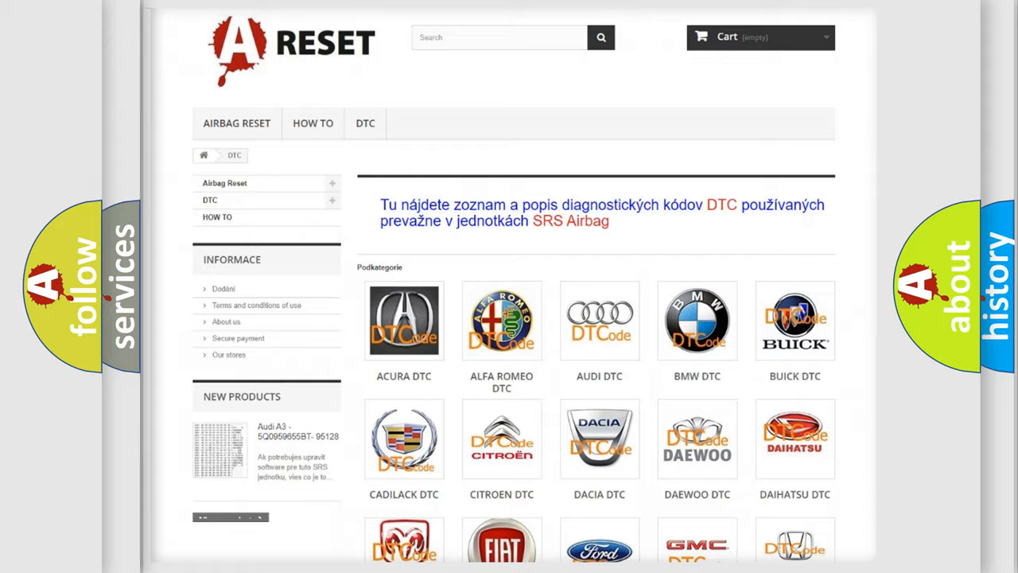
pyautogui.scroll(-3)
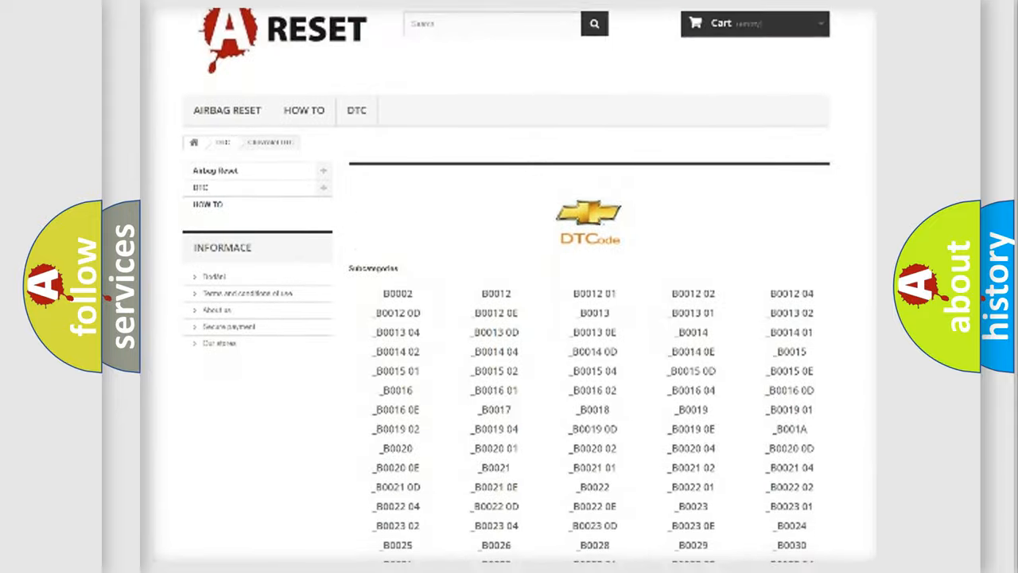
pyautogui.scroll(-3)
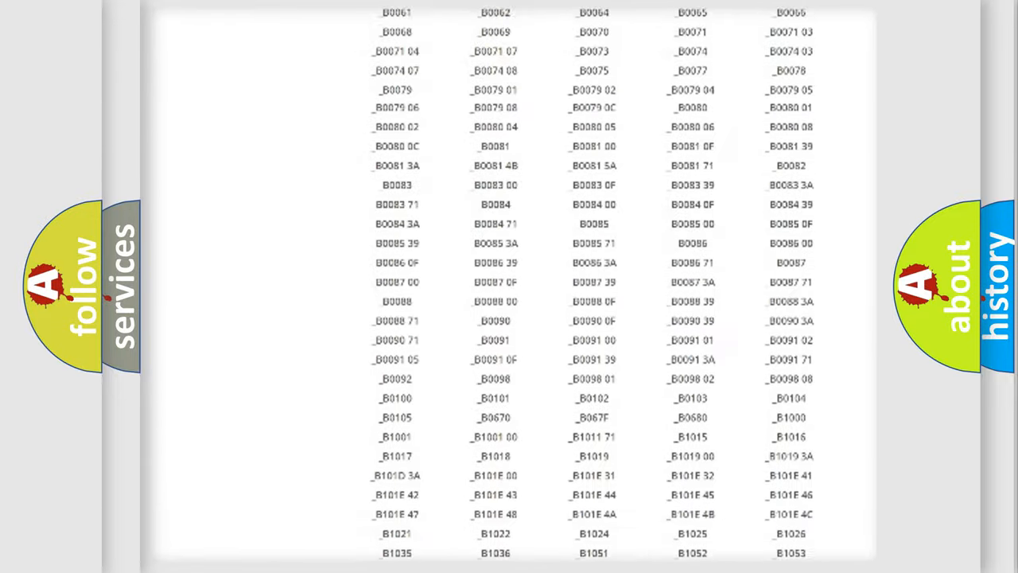